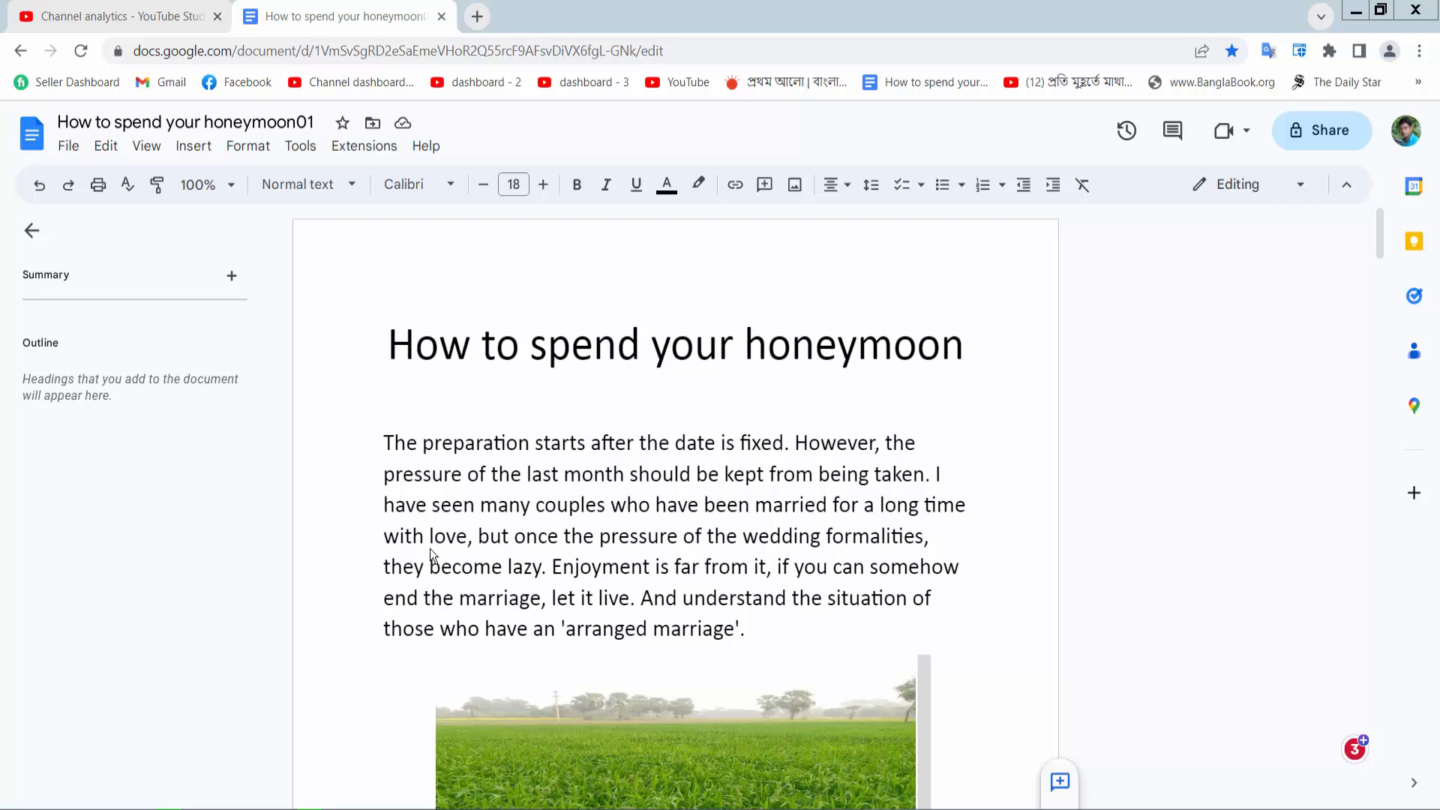
{"action": "mouse_move", "coordinate": [443, 540]}
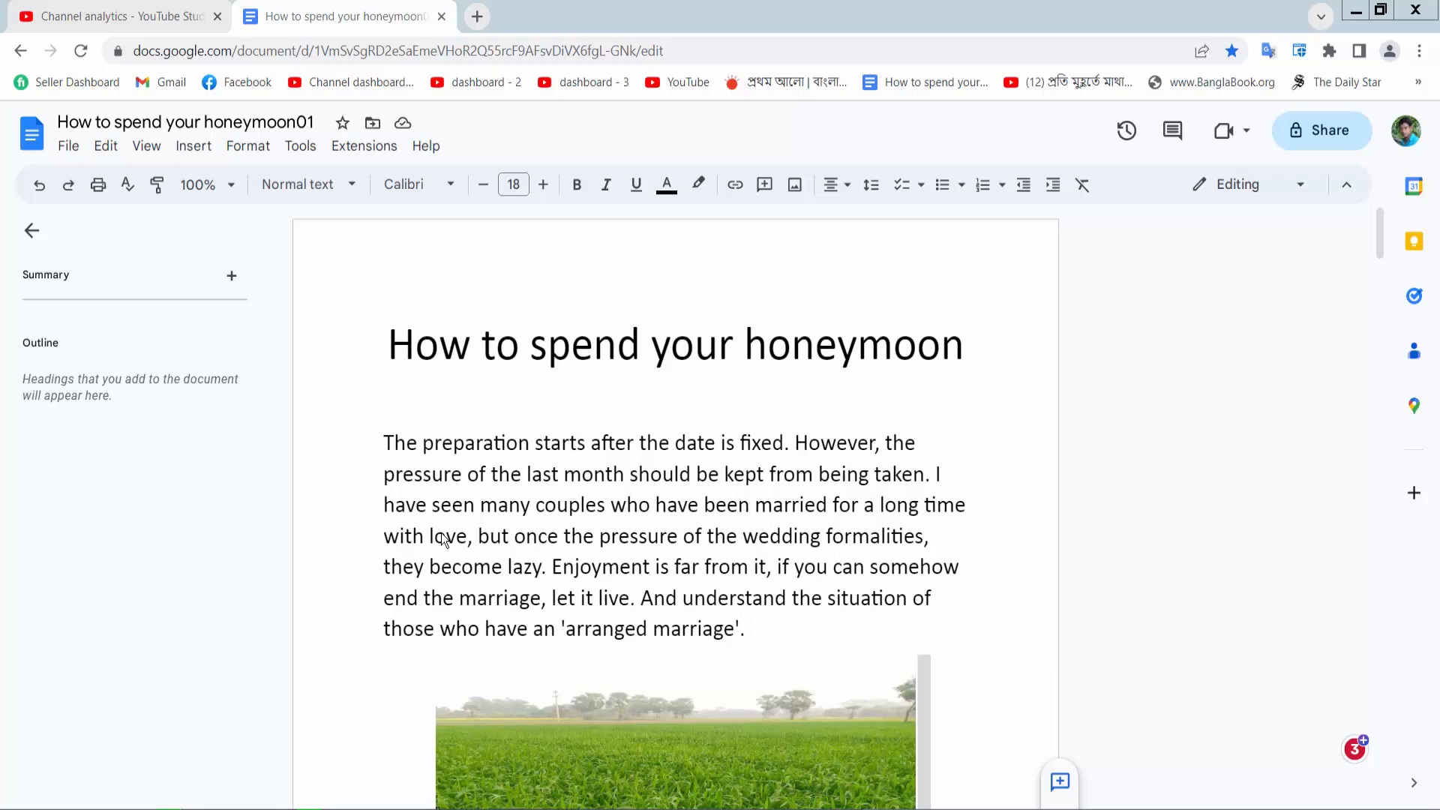
Put the cursor on the empty line under the title and start a new blank drawing.
{"action": "scroll", "scroll_direction": "down", "scroll_amount": 3}
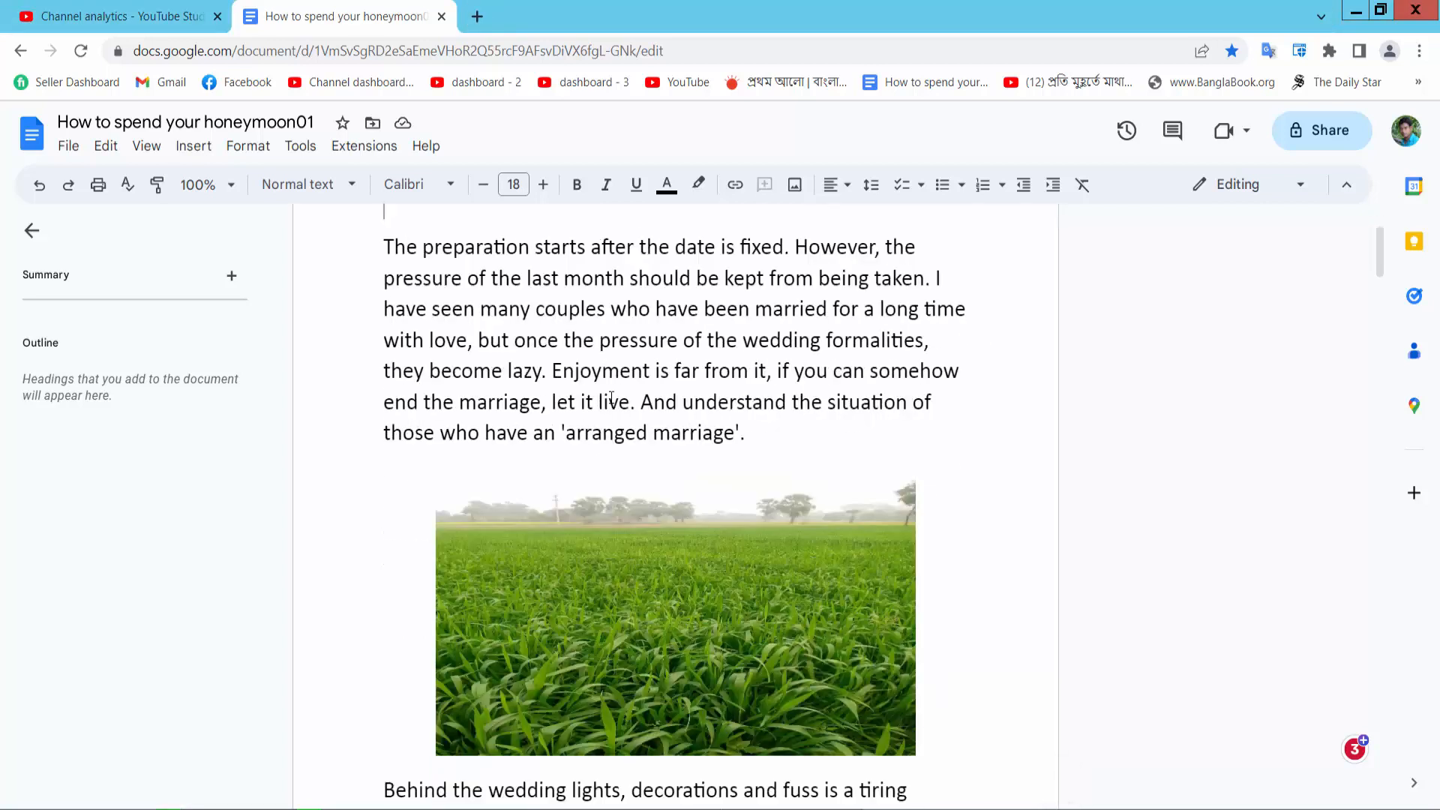
{"action": "scroll", "scroll_direction": "up", "scroll_amount": 3}
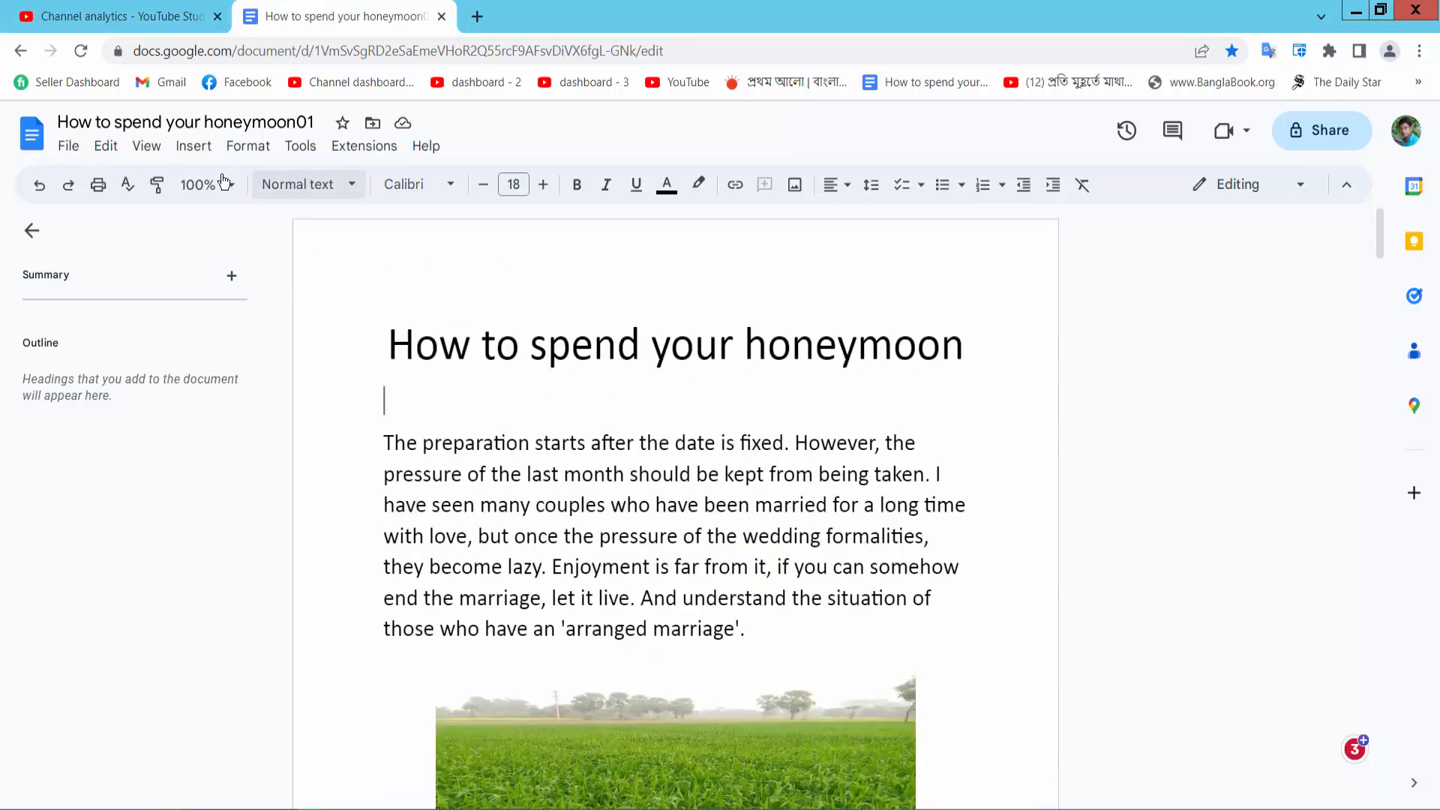
{"action": "left_click", "coordinate": [192, 147]}
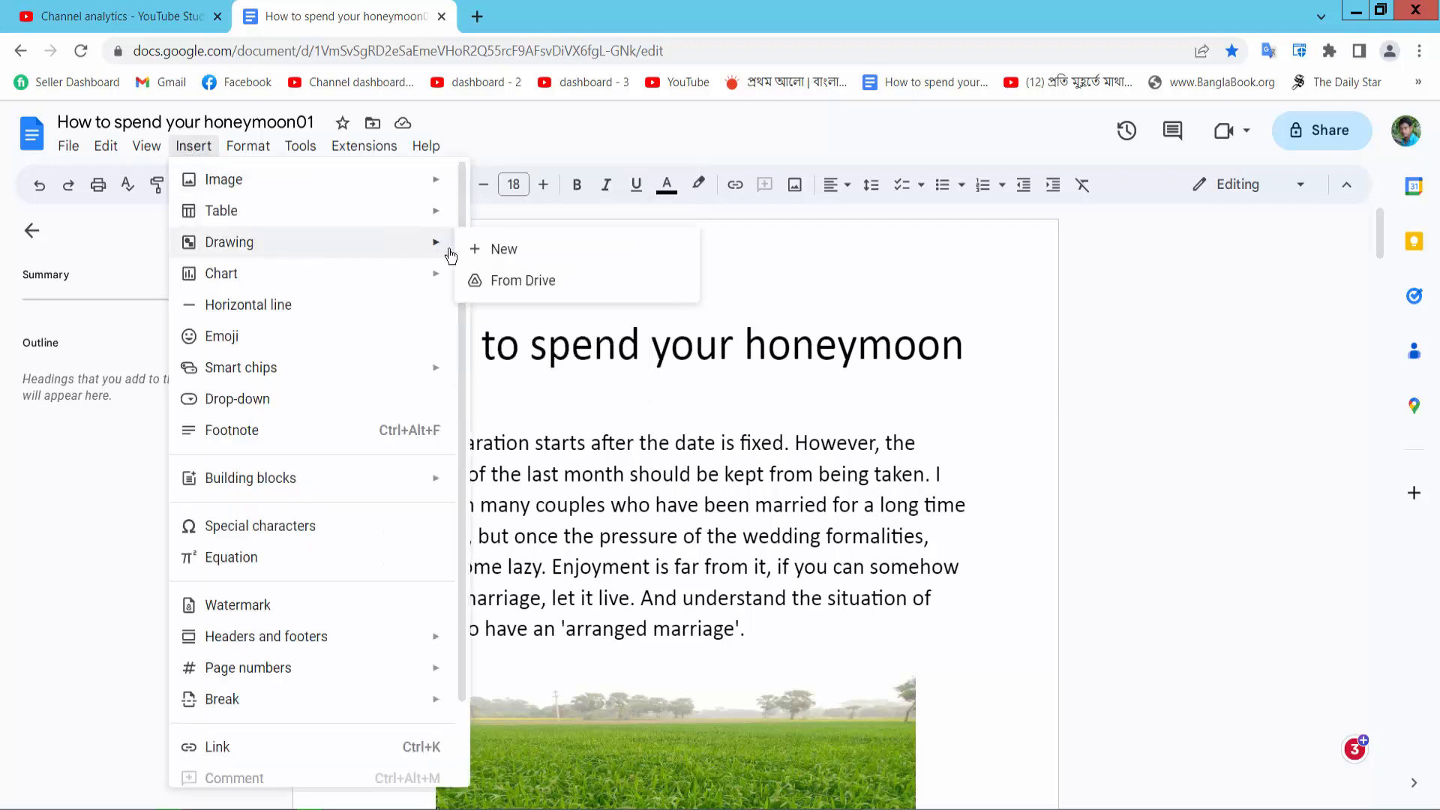
{"action": "left_click", "coordinate": [504, 249]}
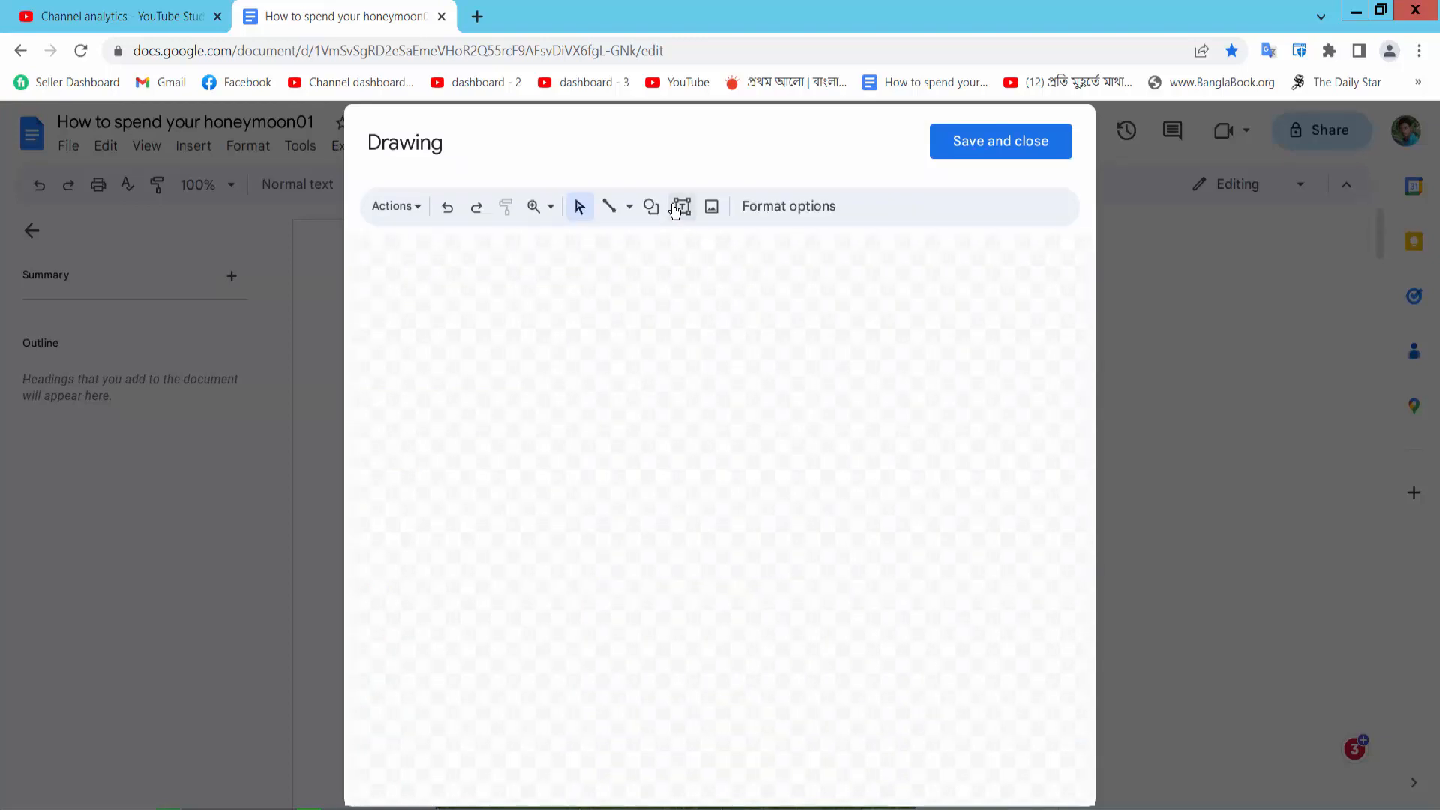
Draw a text box near the top of the canvas and enlarge it.
{"action": "left_click", "coordinate": [682, 206]}
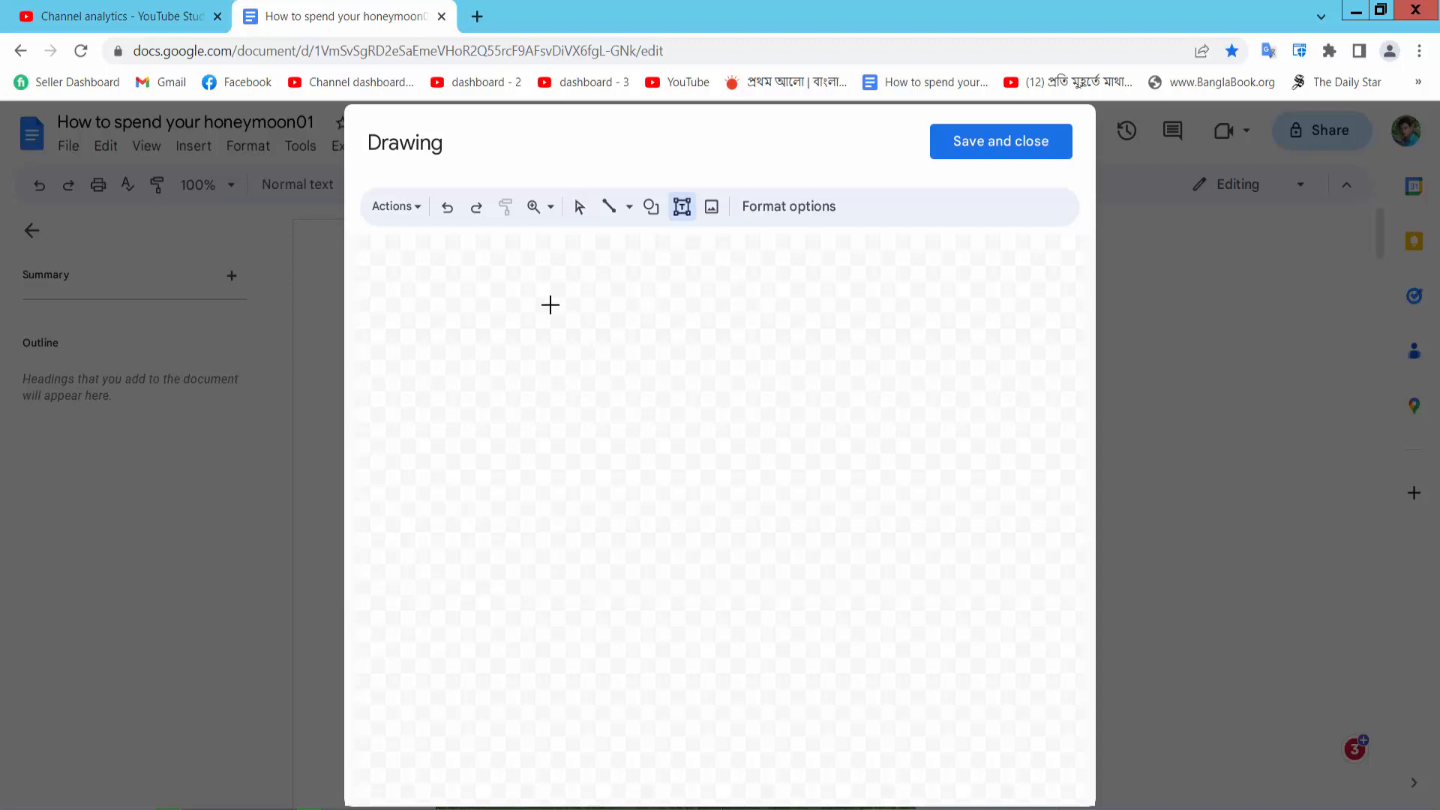
{"action": "left_click_drag", "start_coordinate": [550, 304], "coordinate": [738, 398]}
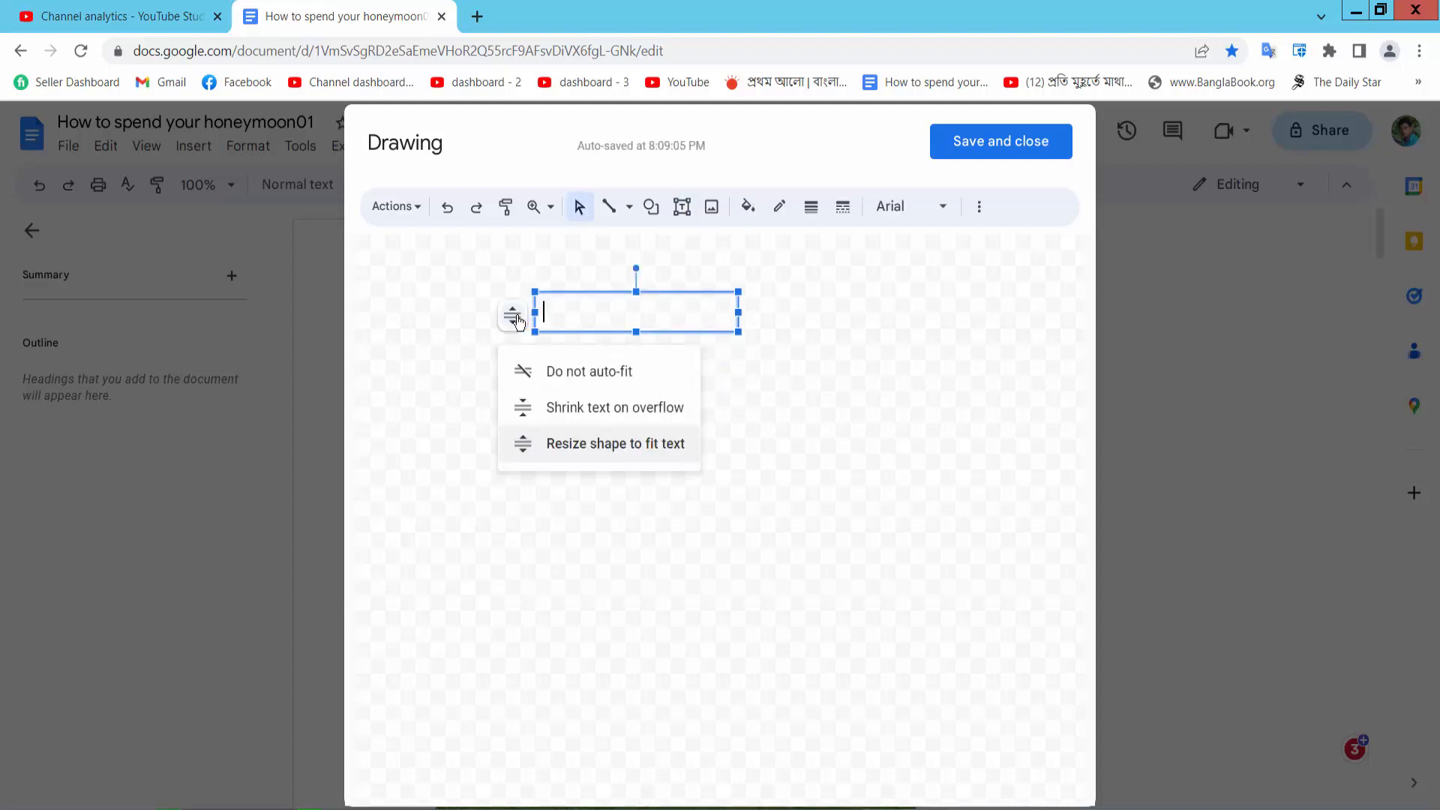
{"action": "mouse_move", "coordinate": [617, 377]}
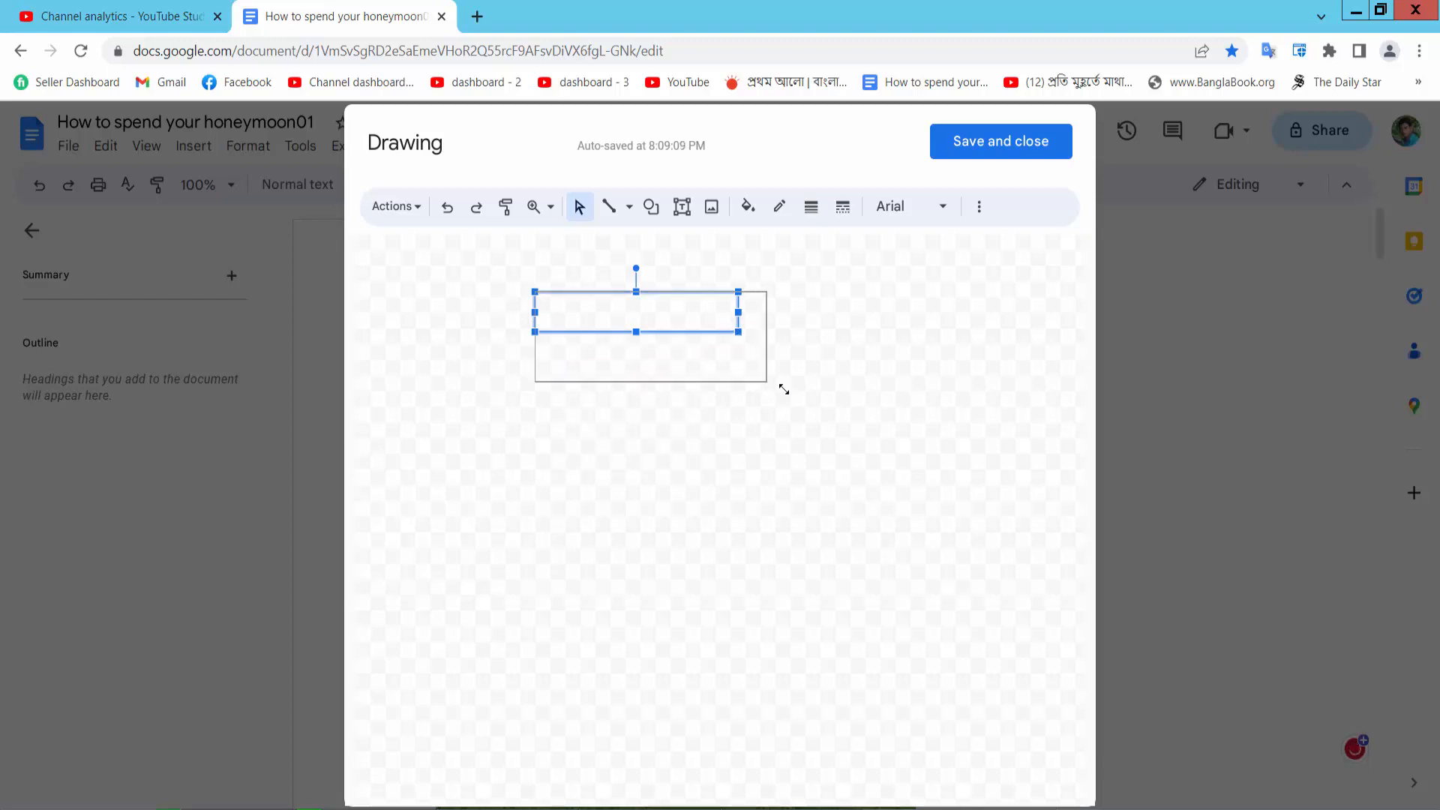
{"action": "left_click_drag", "start_coordinate": [739, 334], "coordinate": [830, 407]}
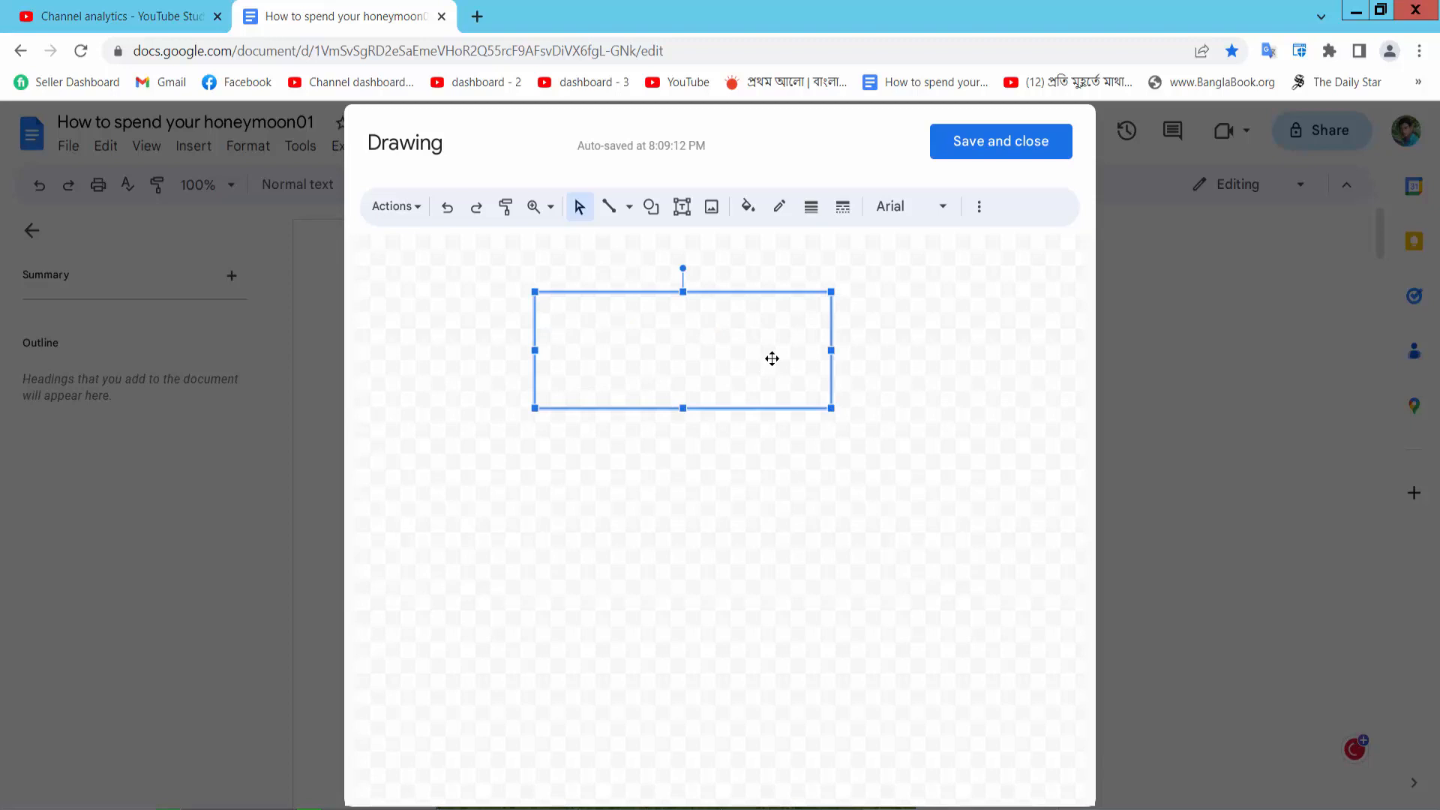
Give the text box a 3px blue border and a light blue fill.
{"action": "left_click", "coordinate": [810, 205]}
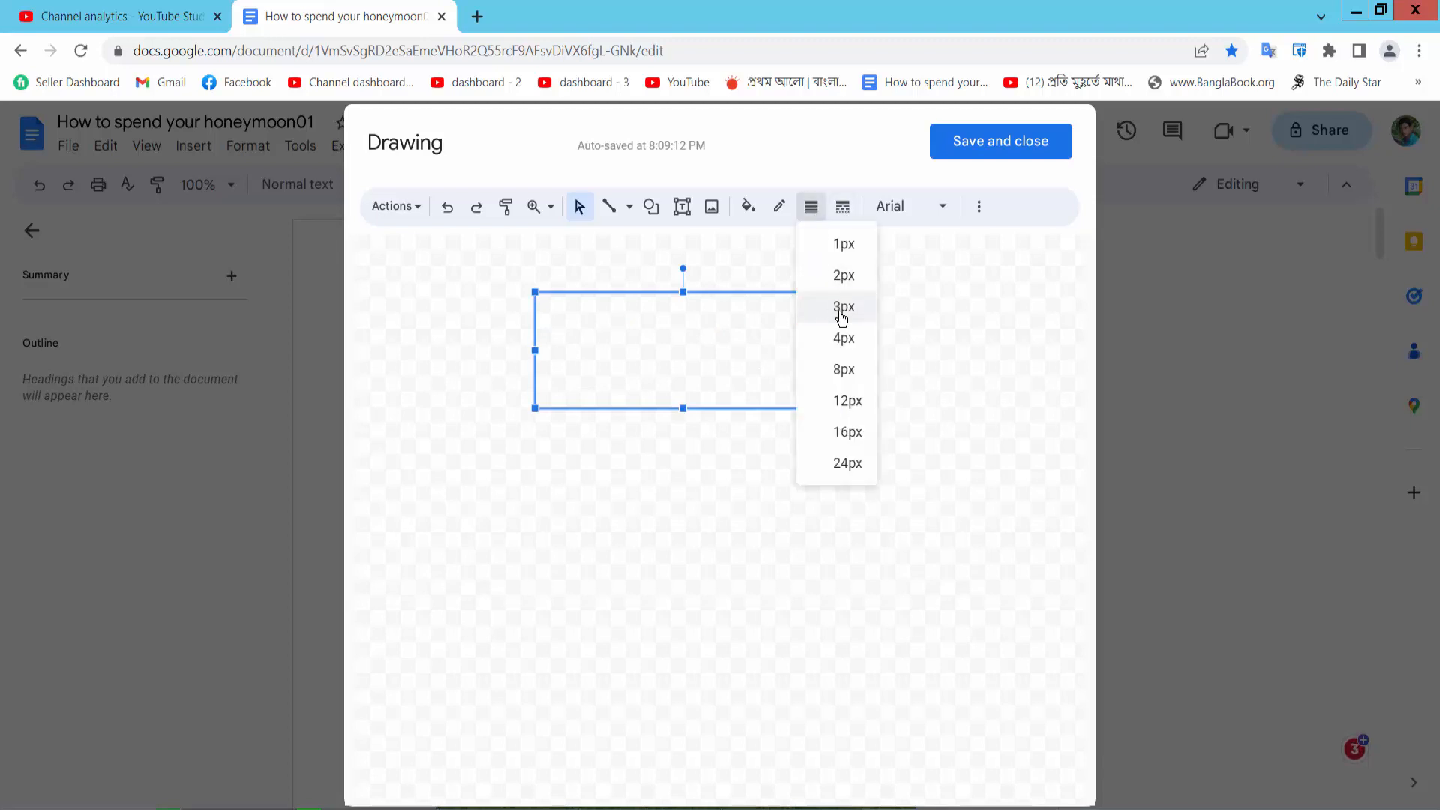
{"action": "left_click", "coordinate": [778, 206]}
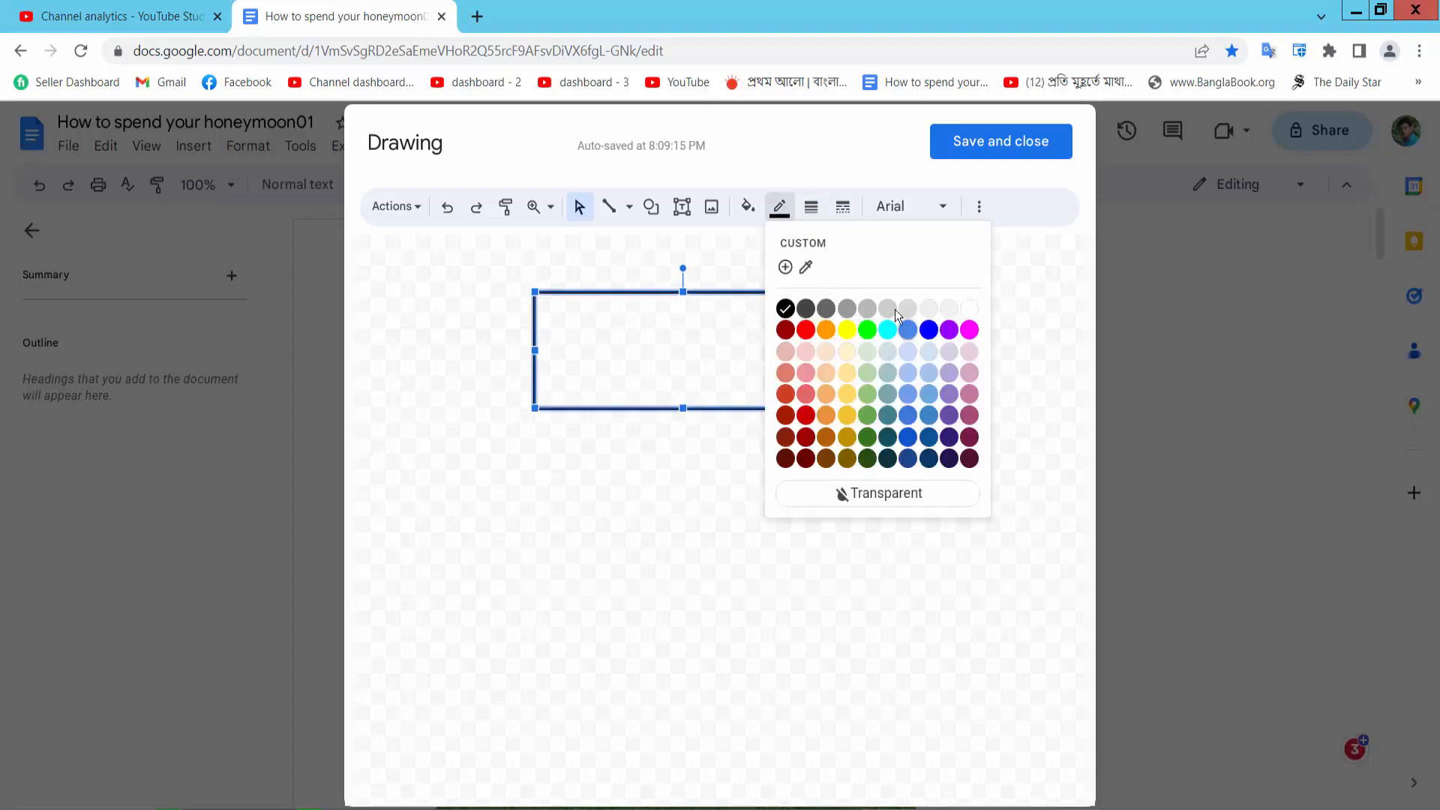
{"action": "left_click", "coordinate": [748, 205]}
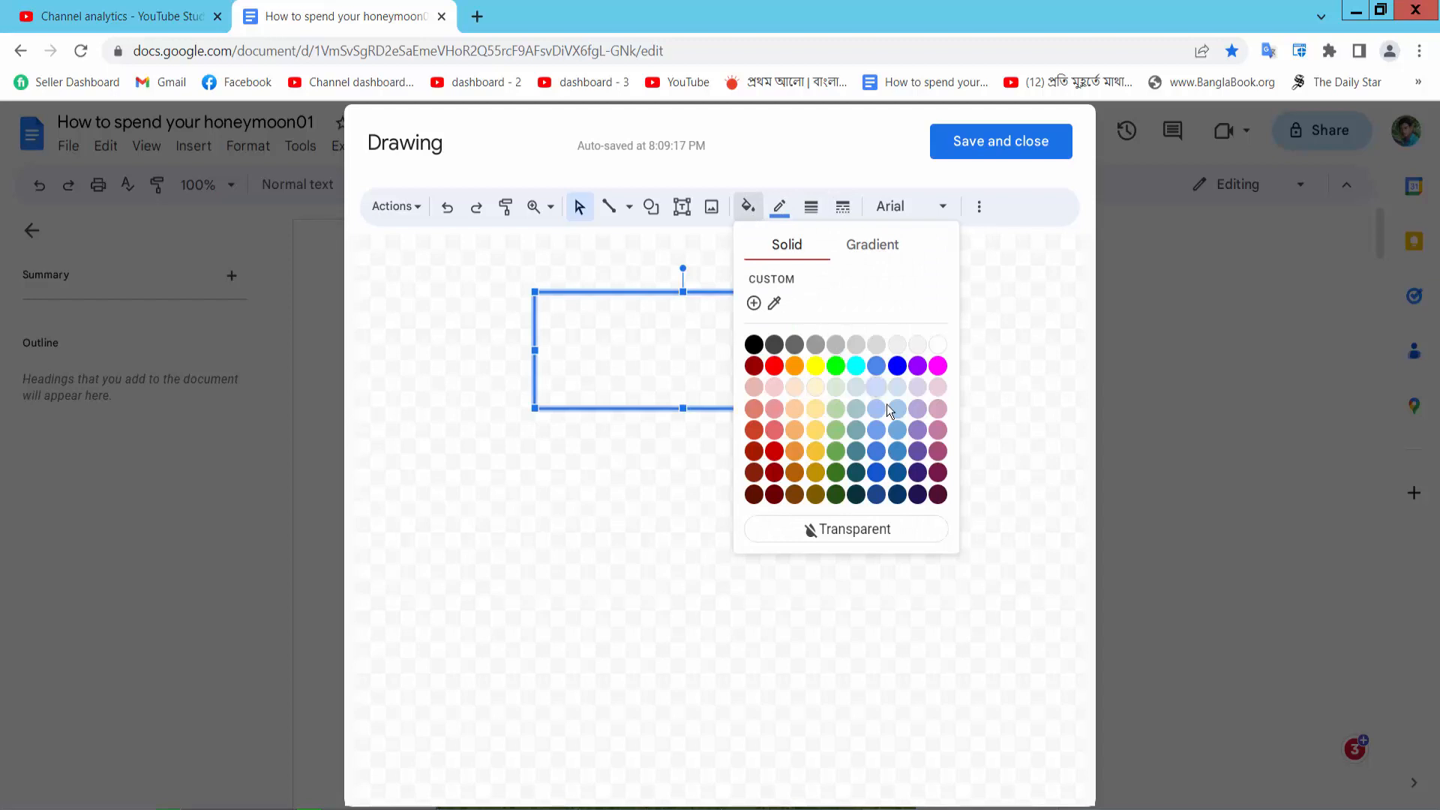
{"action": "left_click", "coordinate": [876, 387]}
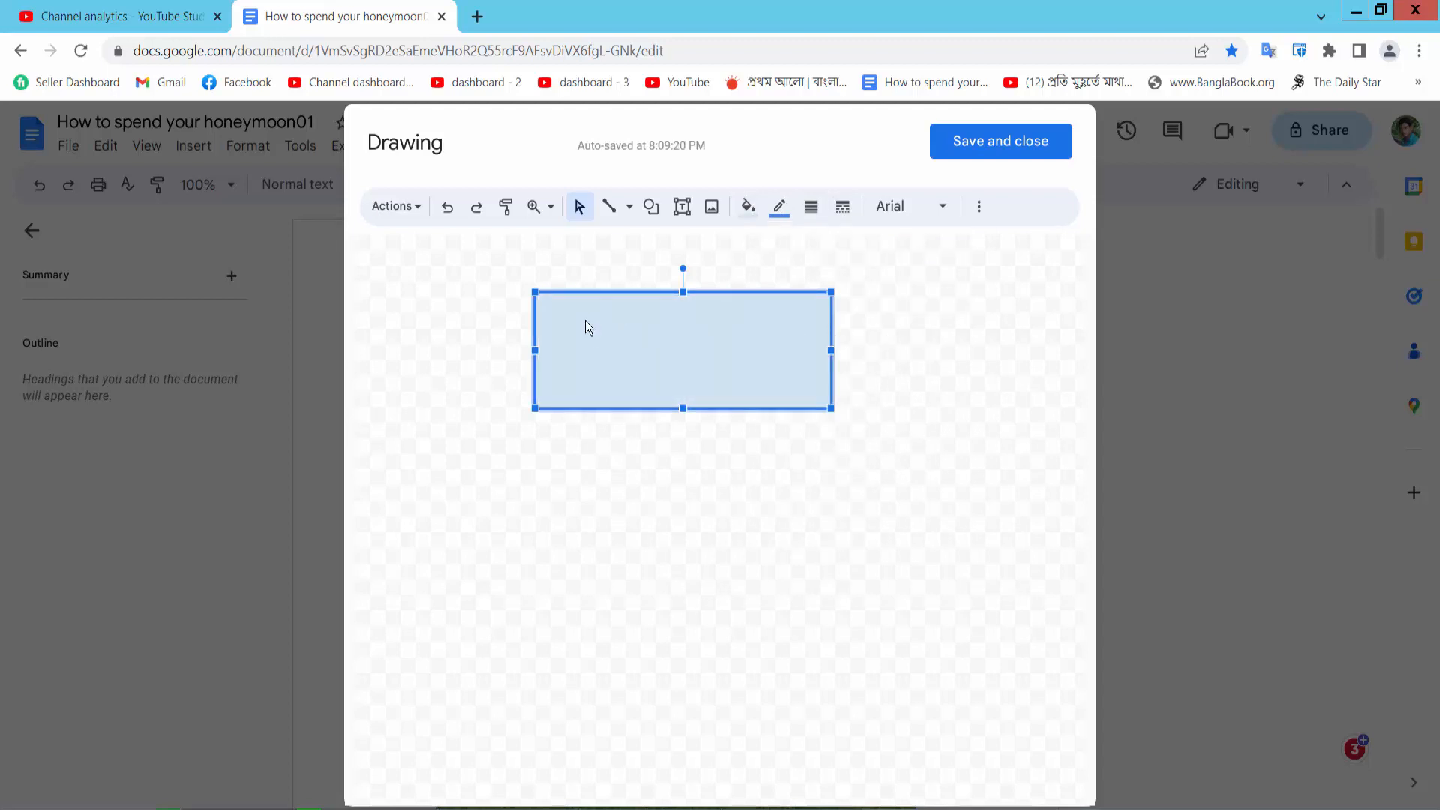
{"action": "type", "text": "how to insert a text box in google docs"}
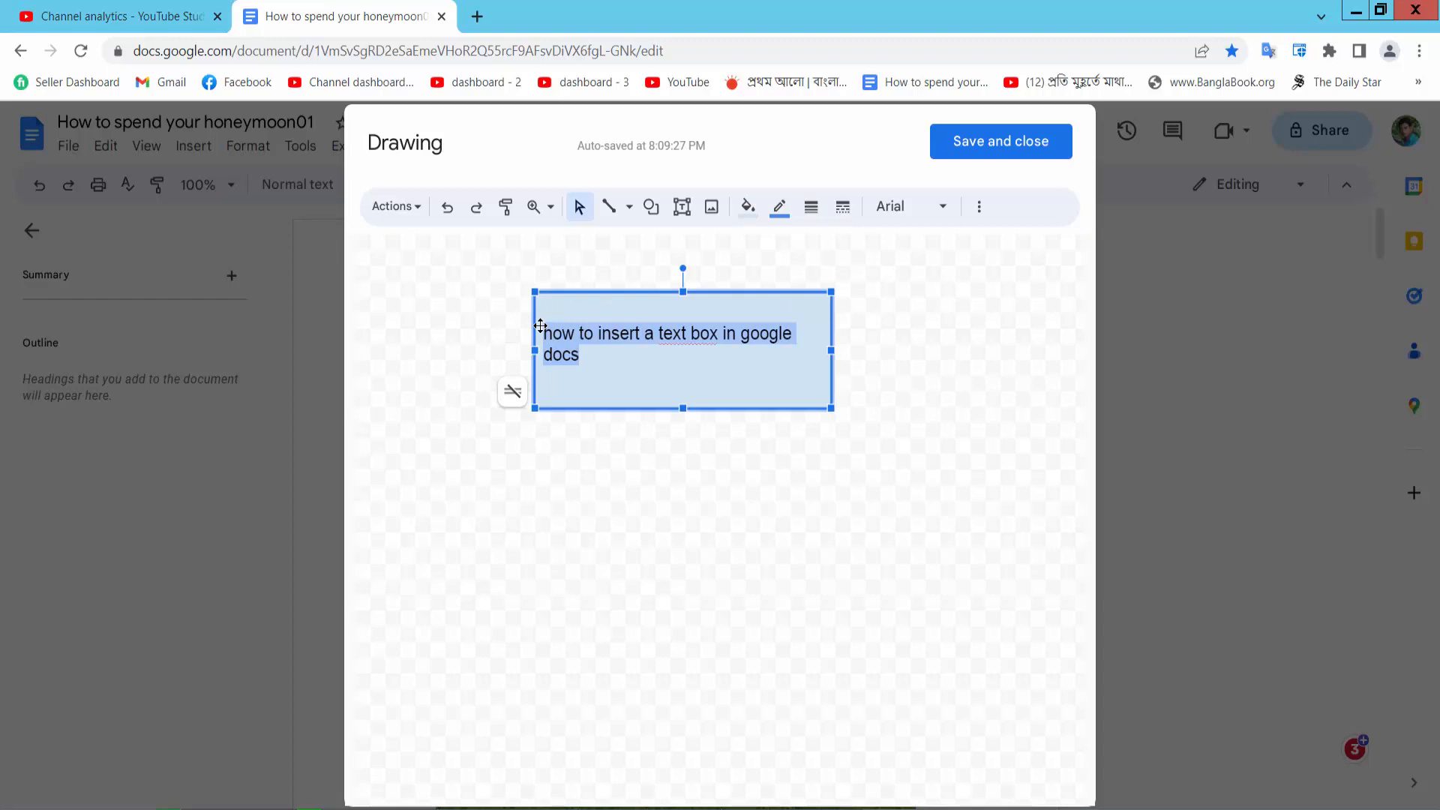
{"action": "key", "text": "delete"}
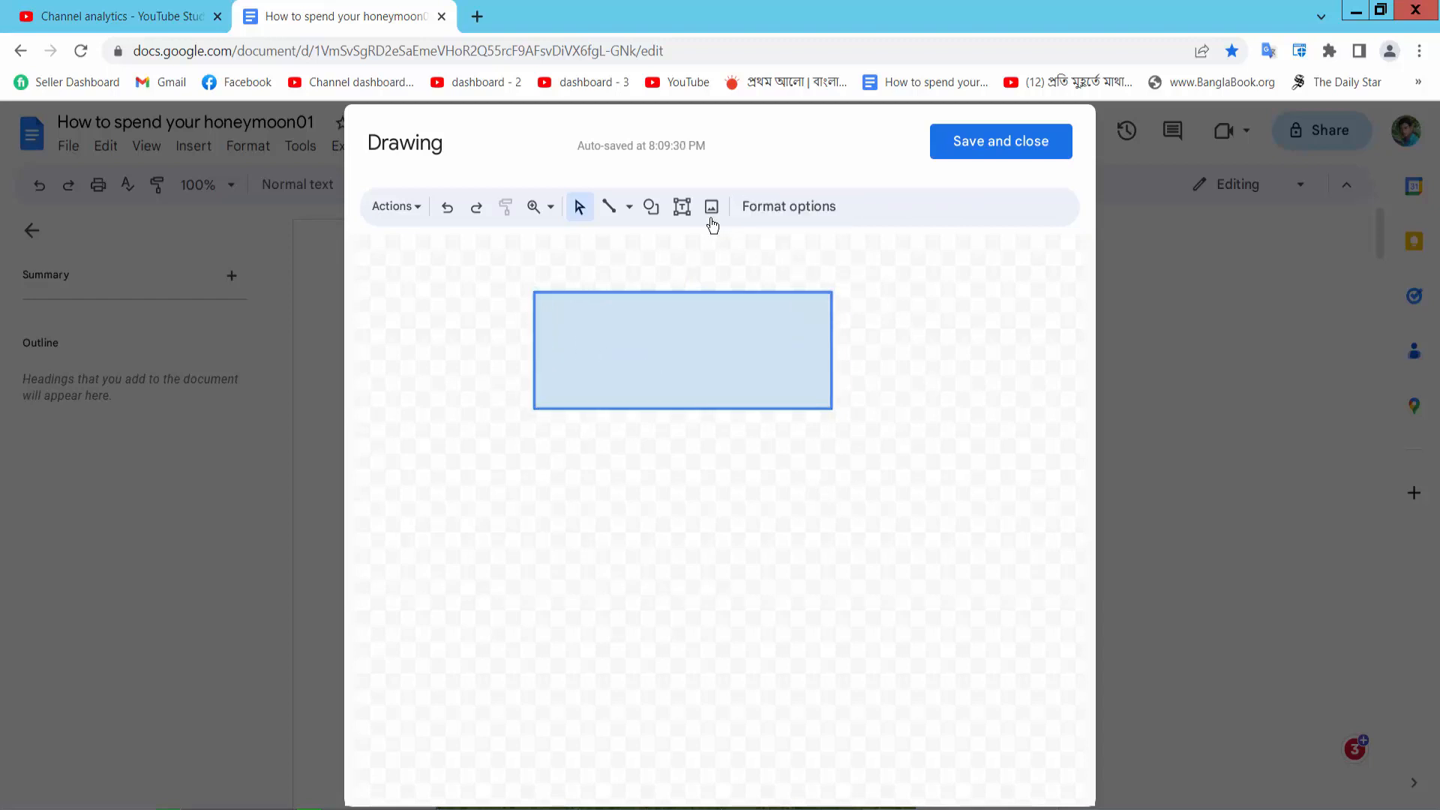
Draw a second text box below the first, moving it lower and making it taller.
{"action": "left_click", "coordinate": [682, 206]}
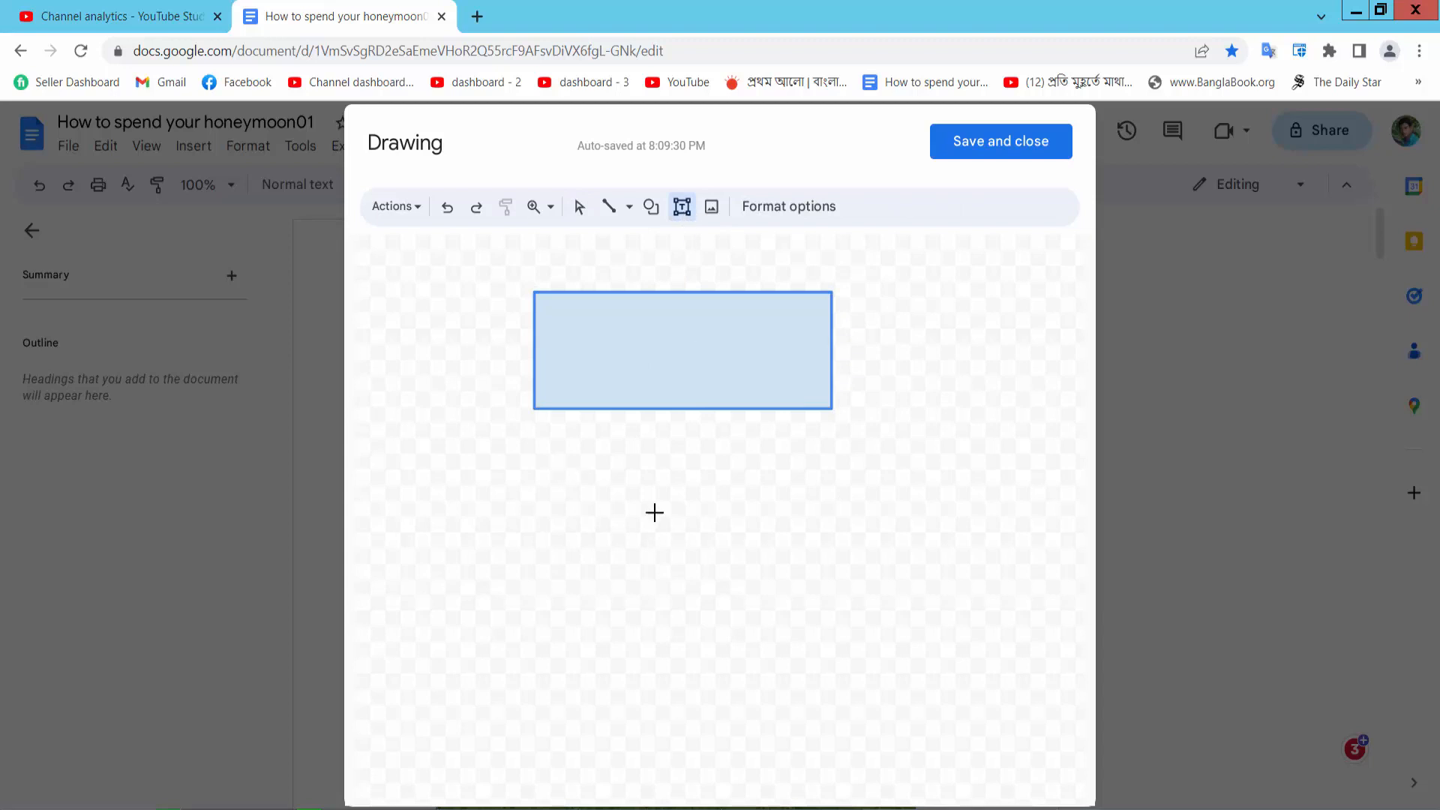
{"action": "left_click_drag", "start_coordinate": [552, 462], "coordinate": [859, 503]}
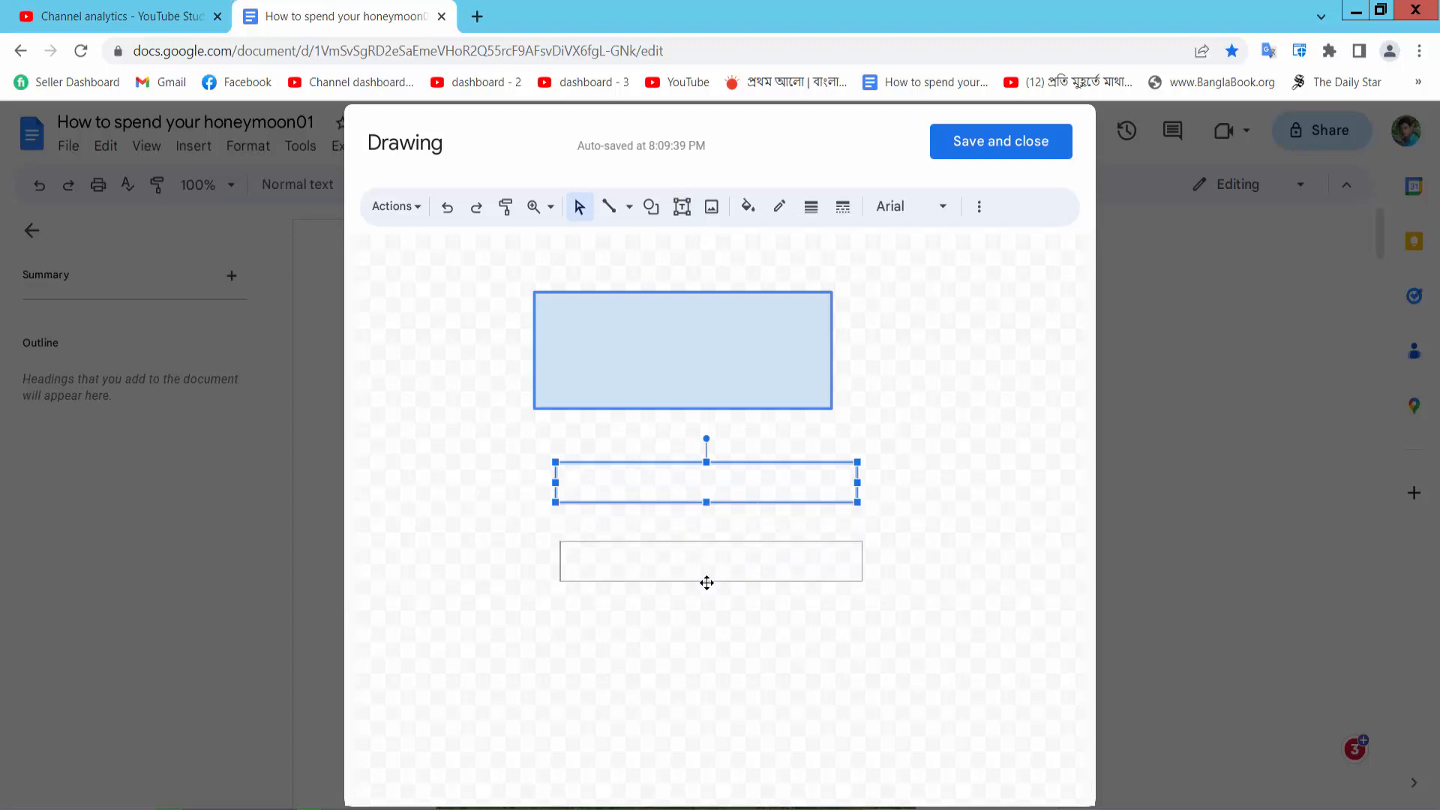
{"action": "left_click_drag", "start_coordinate": [707, 482], "coordinate": [710, 547]}
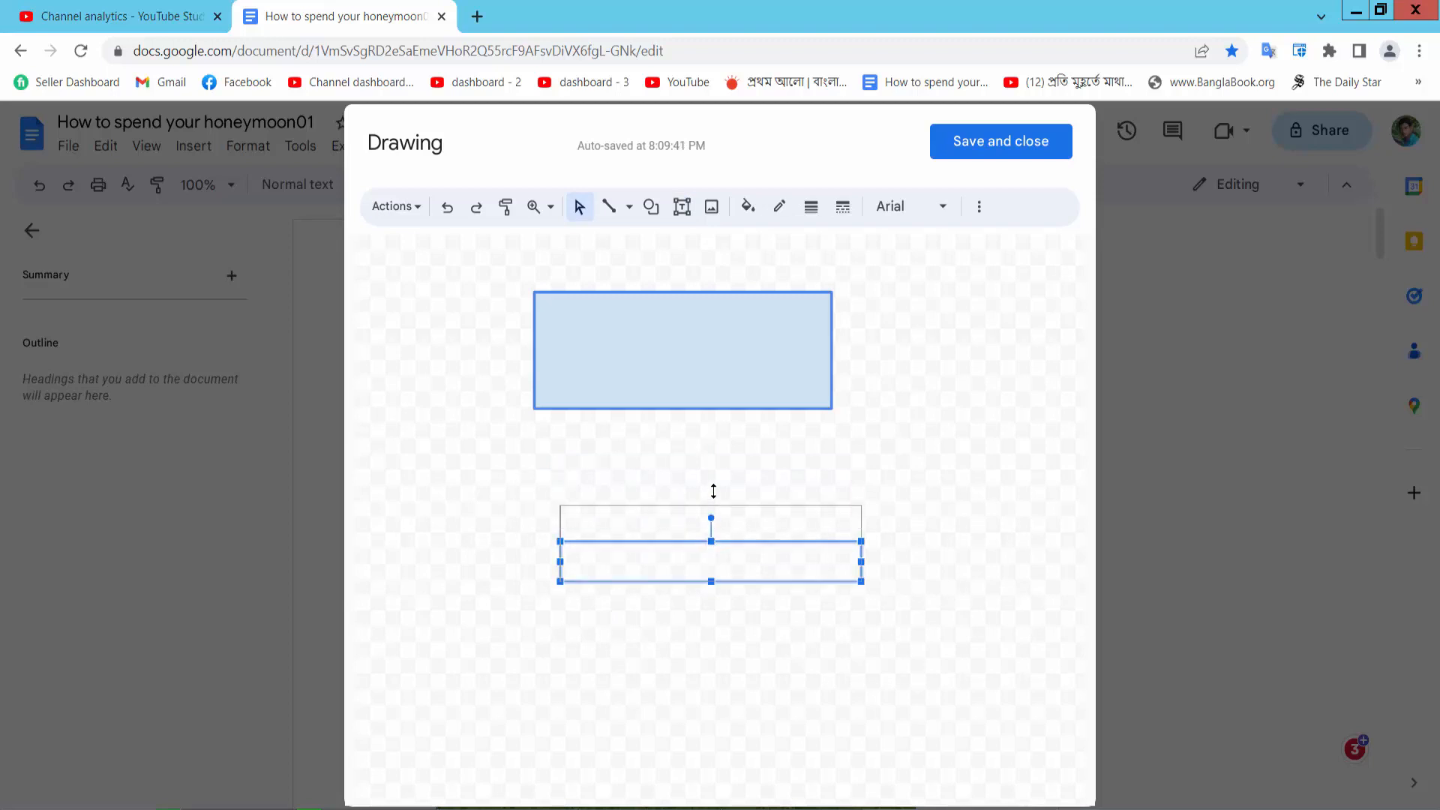
{"action": "left_click_drag", "start_coordinate": [711, 519], "coordinate": [711, 444]}
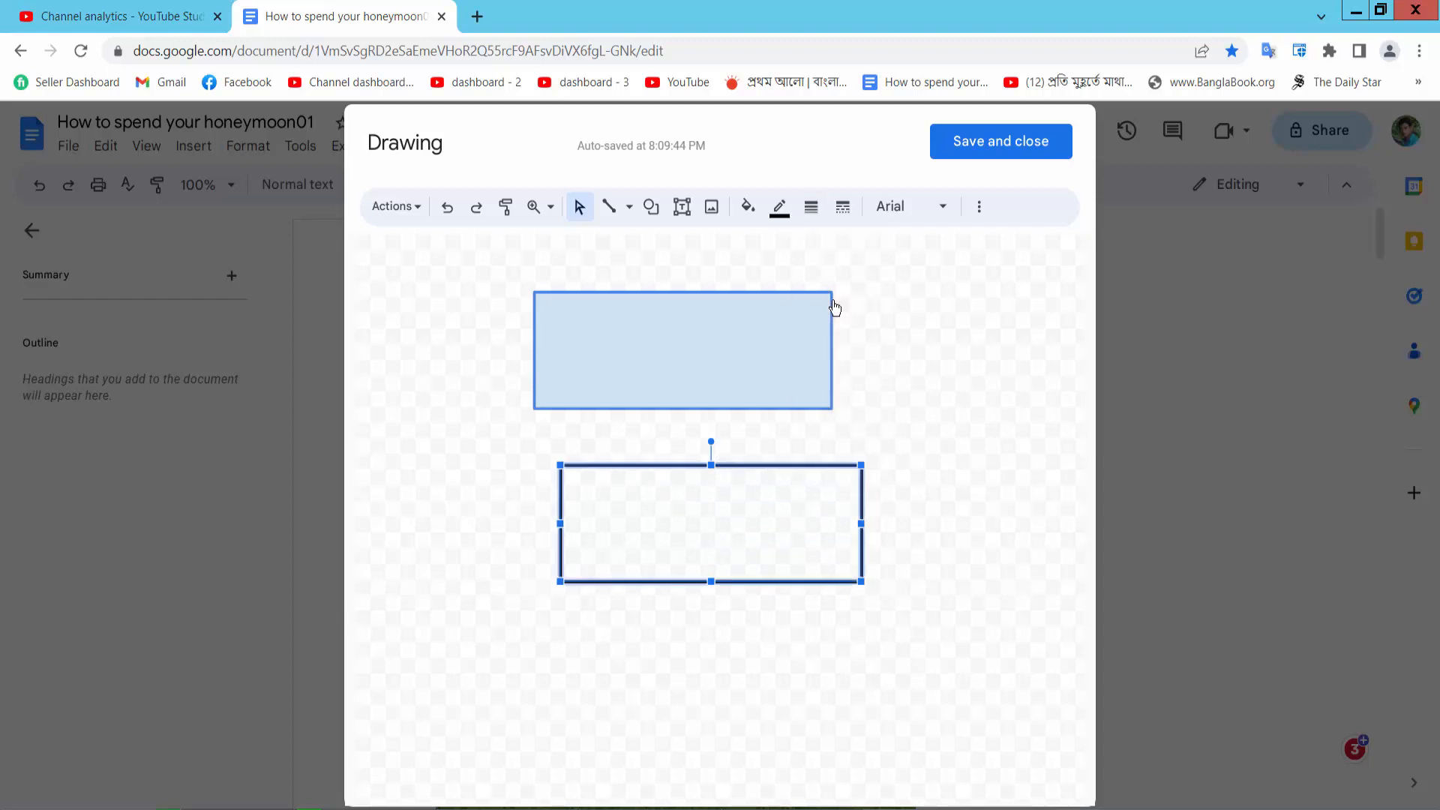
Give the second box a thick magenta border and a gray fill.
{"action": "left_click", "coordinate": [777, 205]}
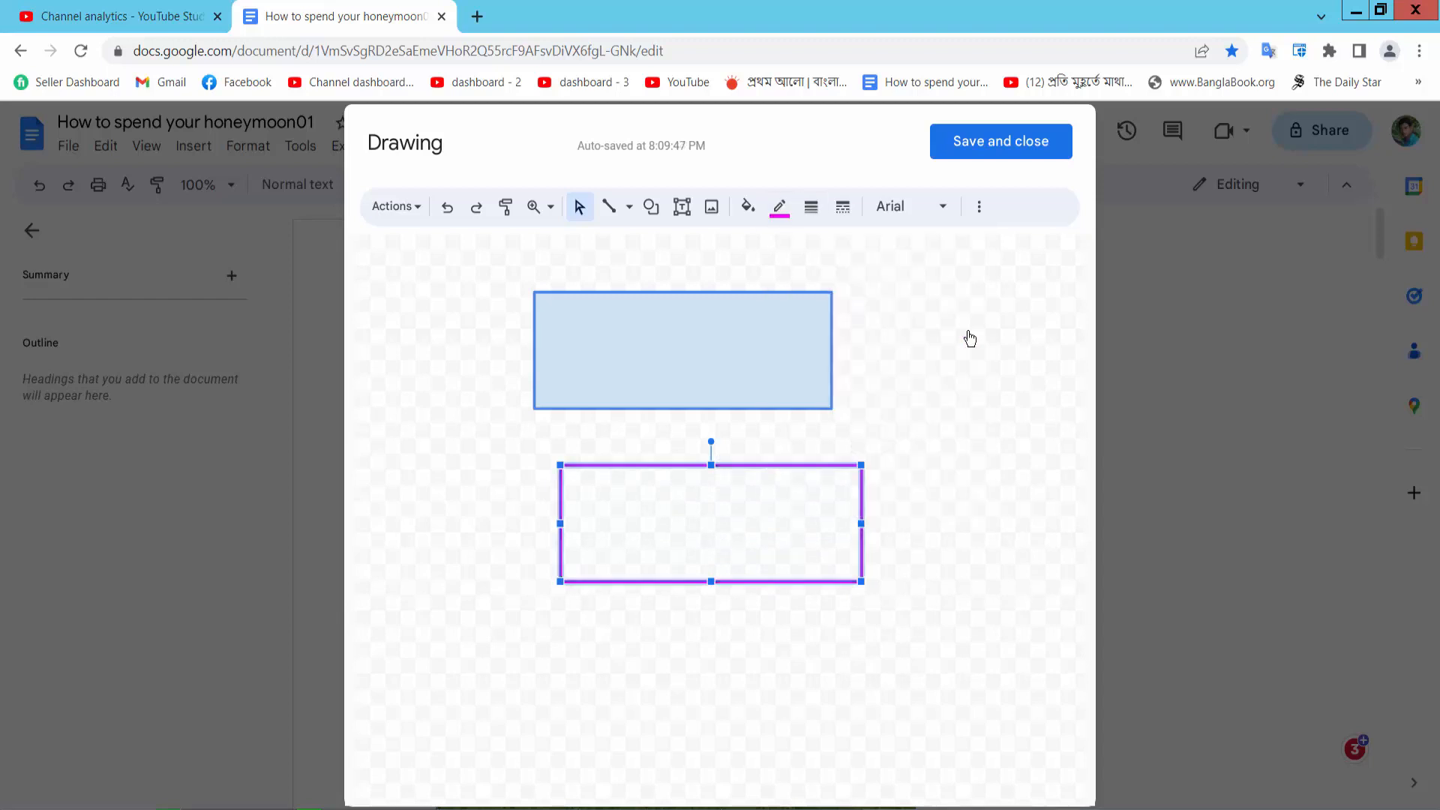
{"action": "left_click", "coordinate": [748, 206]}
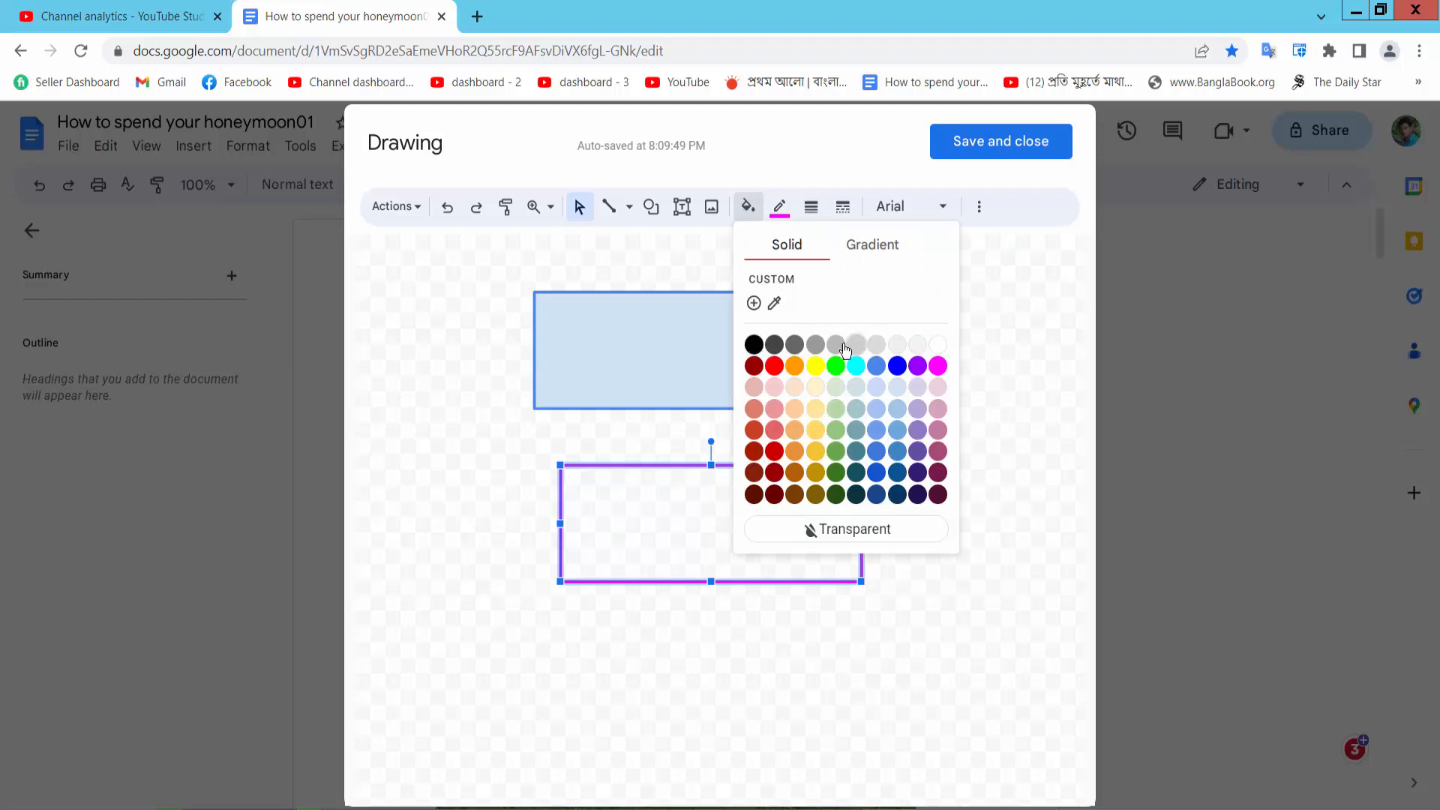
{"action": "left_click", "coordinate": [833, 344]}
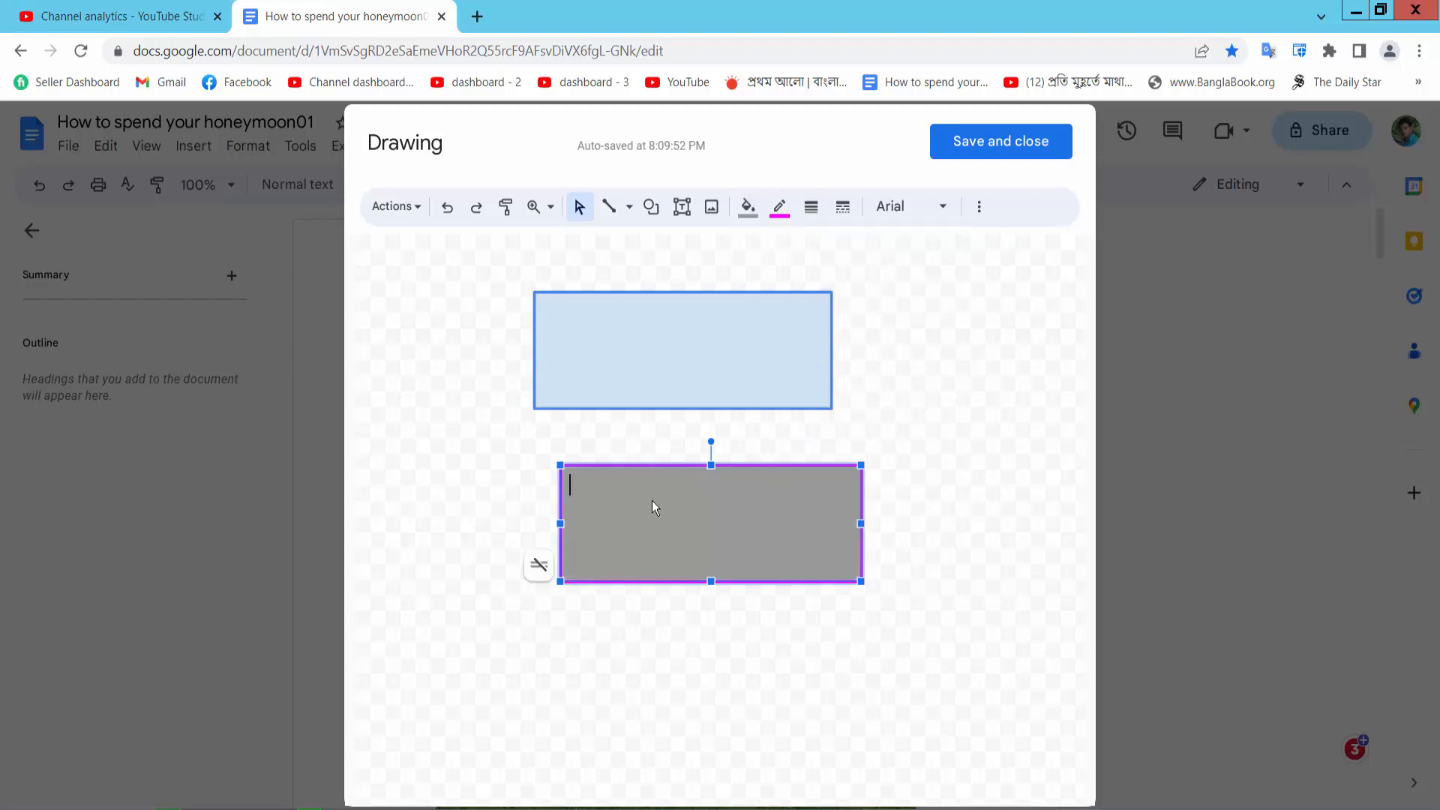
{"action": "type", "text": "Ty"}
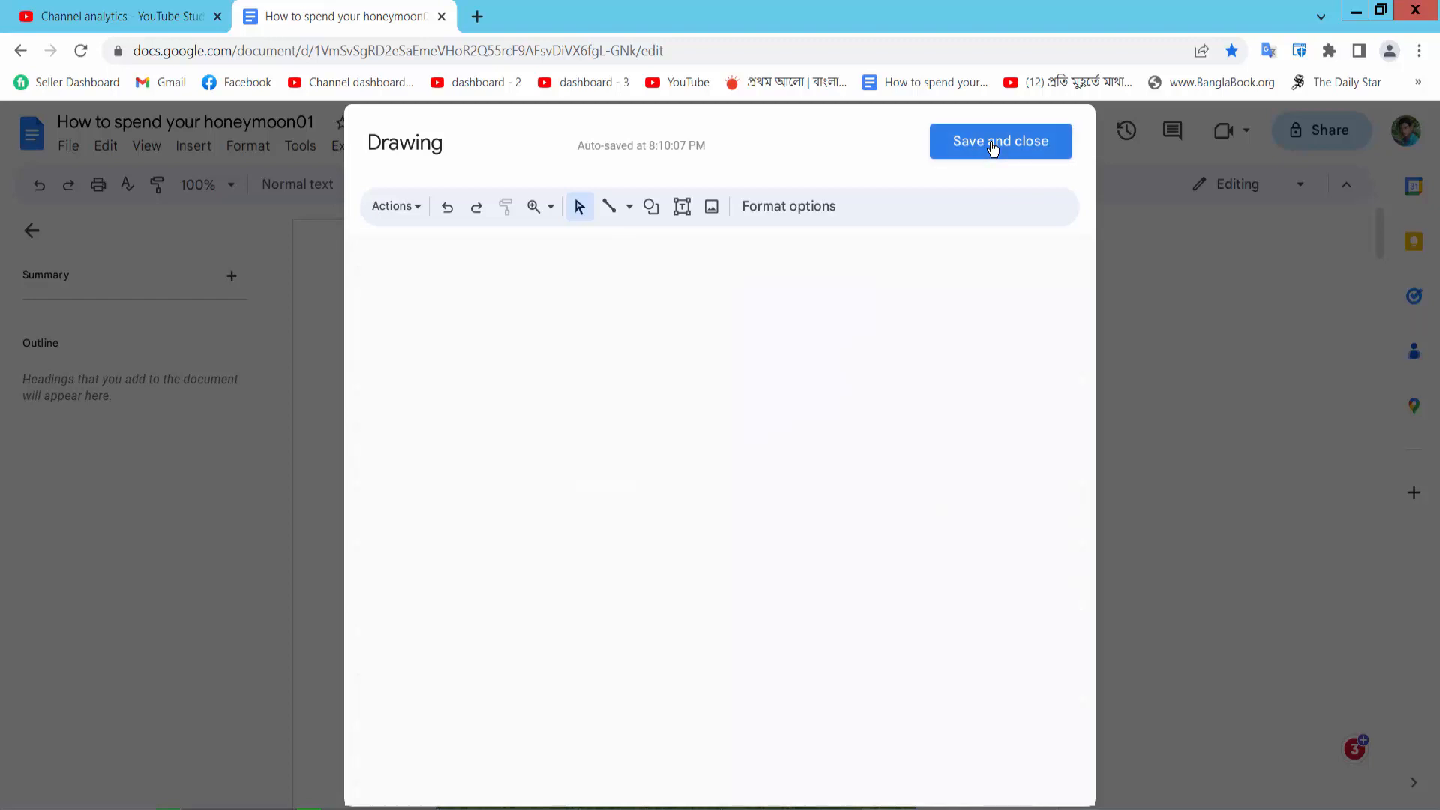
{"action": "left_click", "coordinate": [999, 140]}
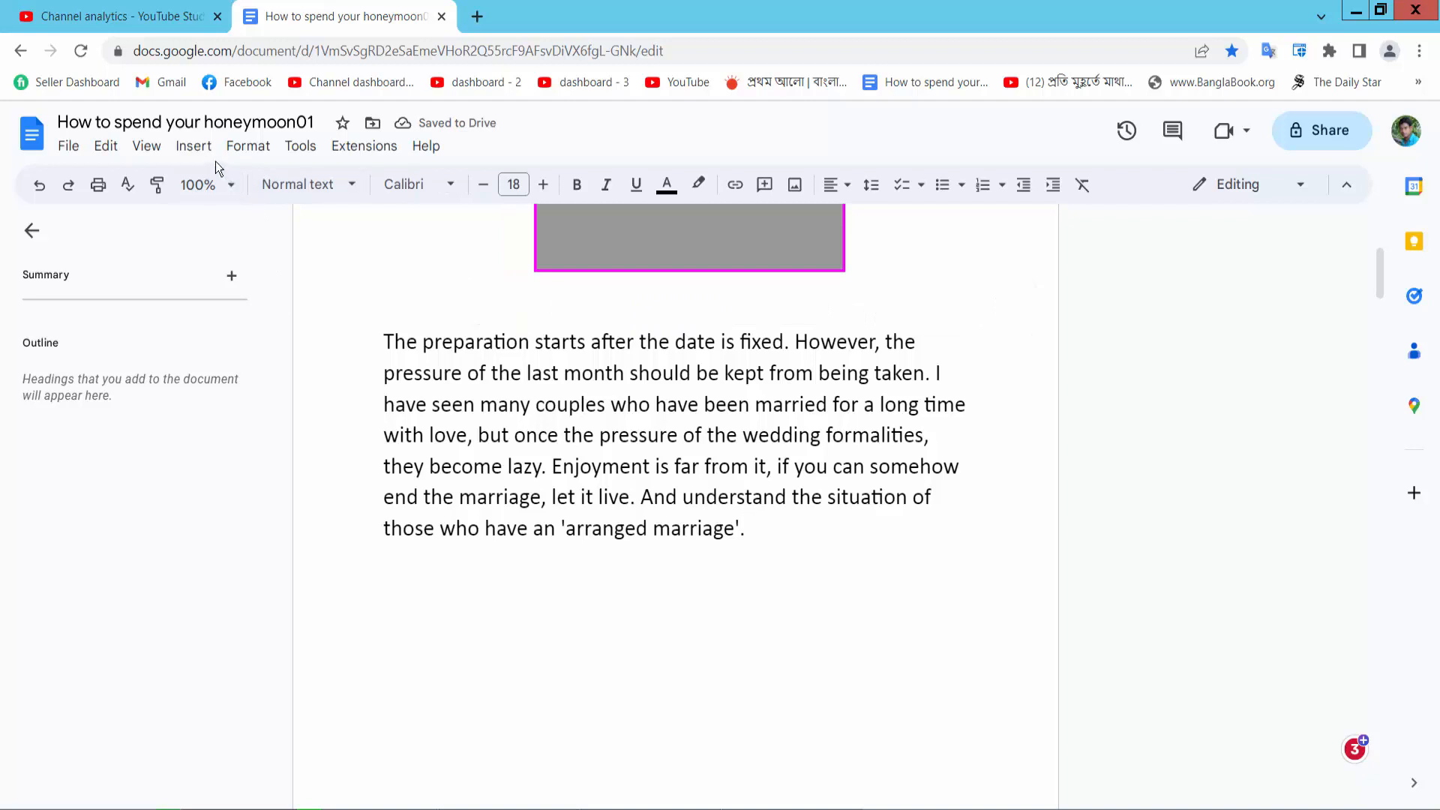
Insert a new drawing after the first paragraph with an empty text box, then save and close.
{"action": "left_click", "coordinate": [193, 145]}
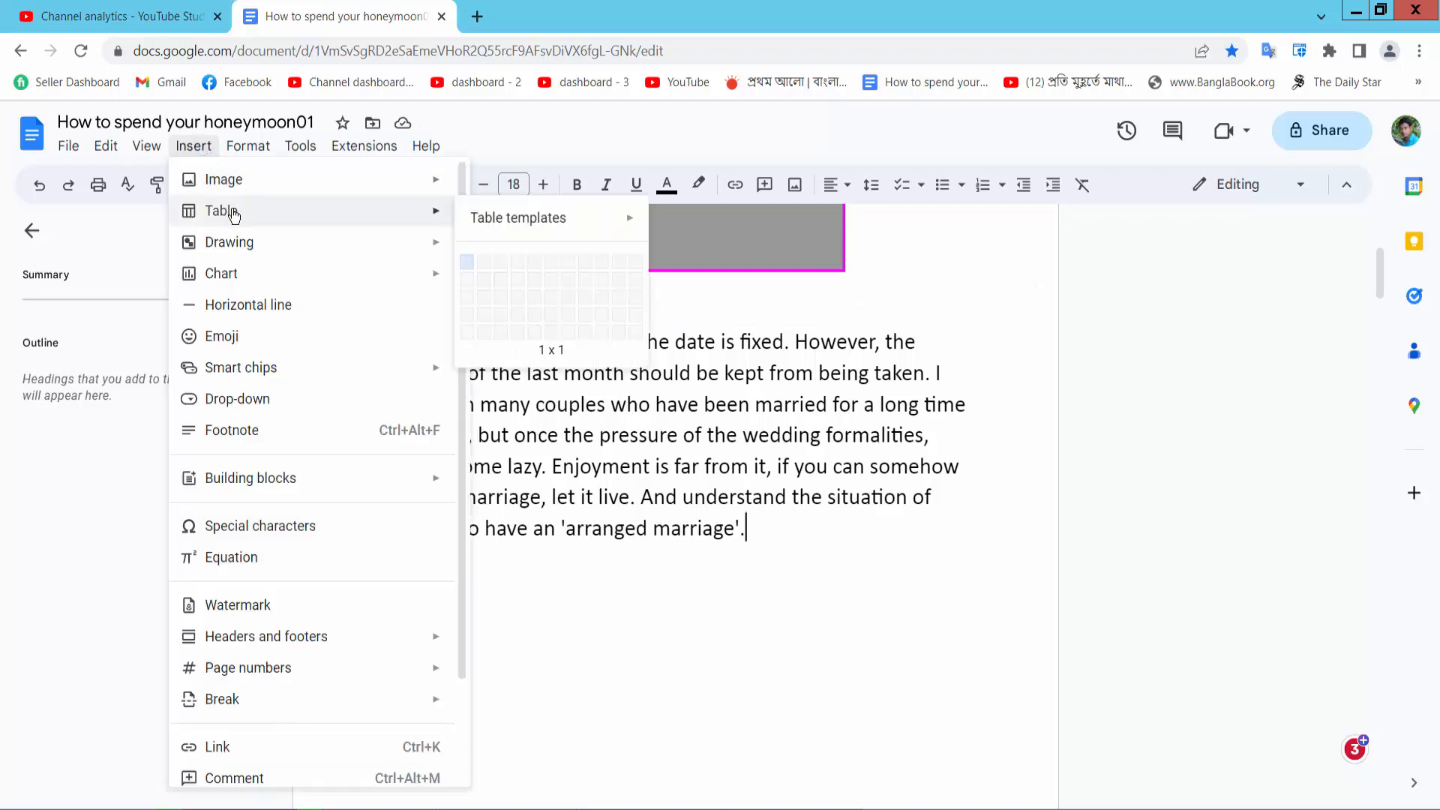
{"action": "left_click", "coordinate": [228, 242]}
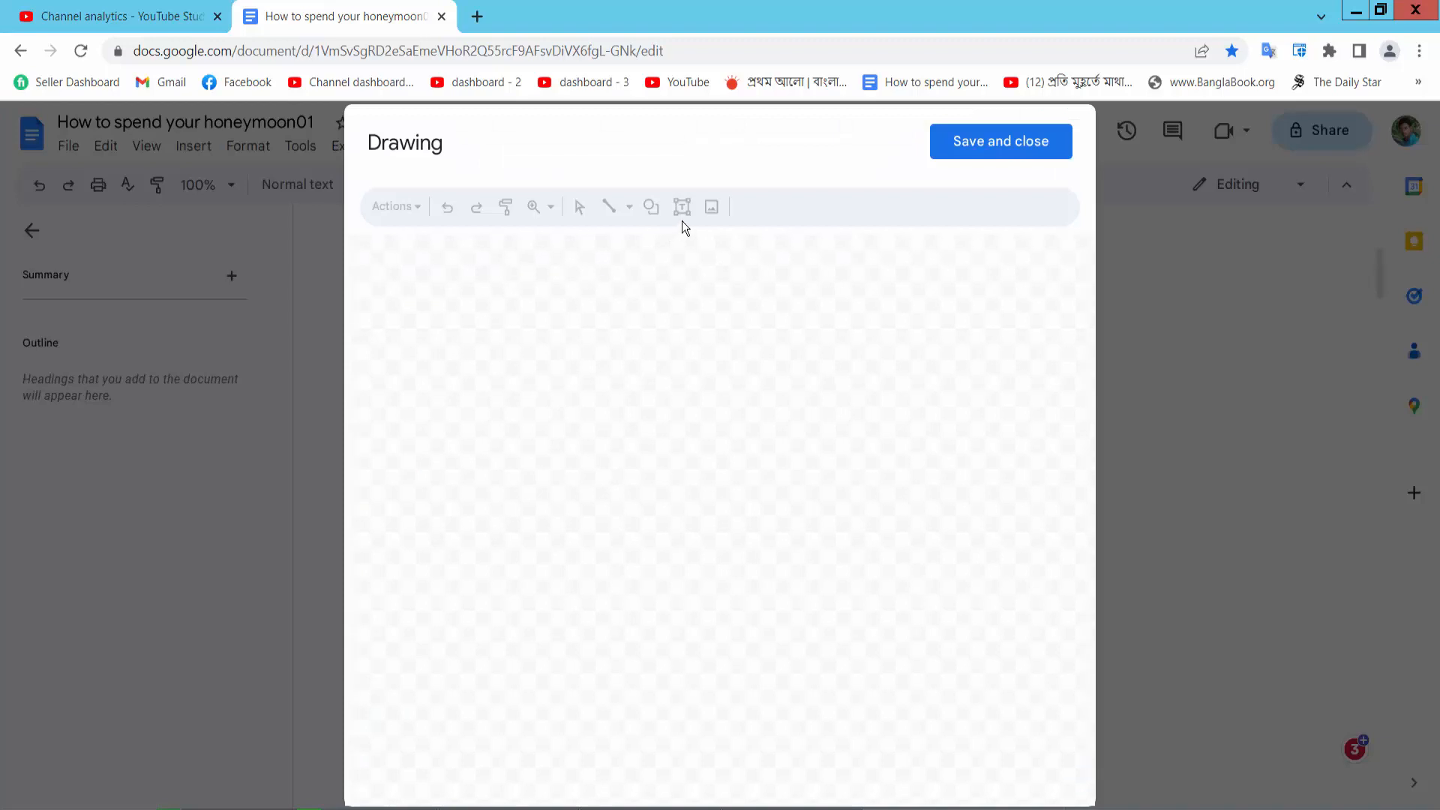
{"action": "left_click", "coordinate": [682, 206]}
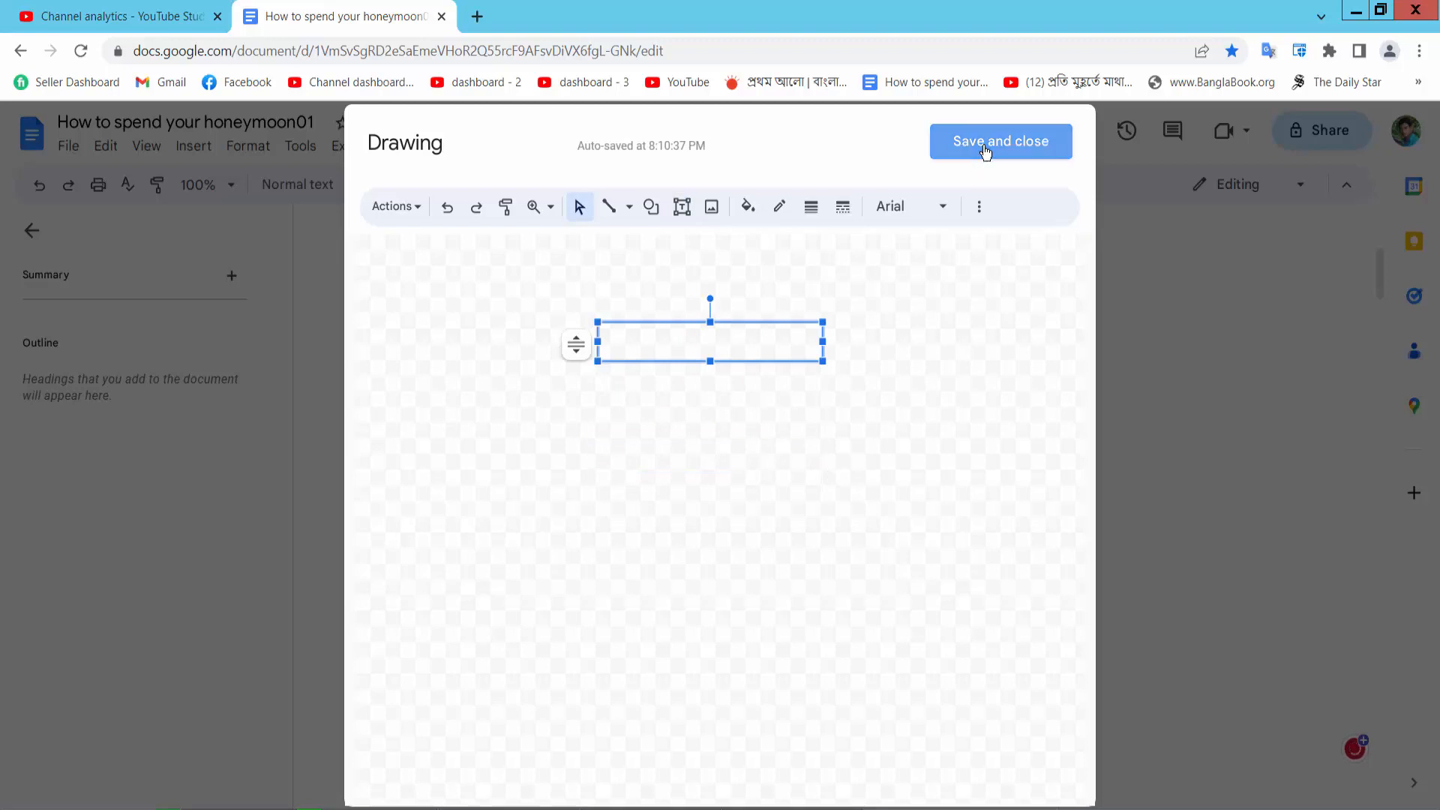
{"action": "left_click", "coordinate": [1000, 142]}
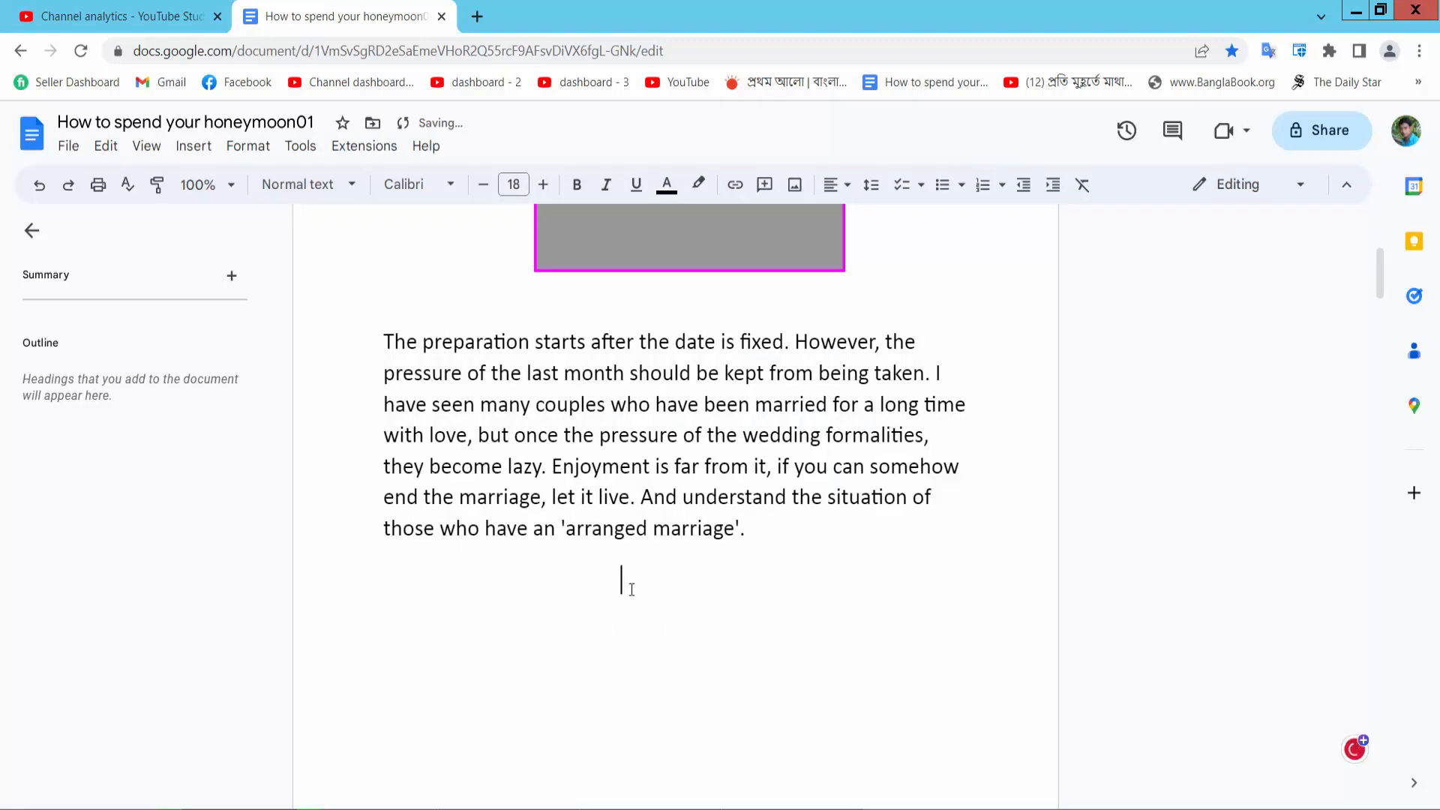